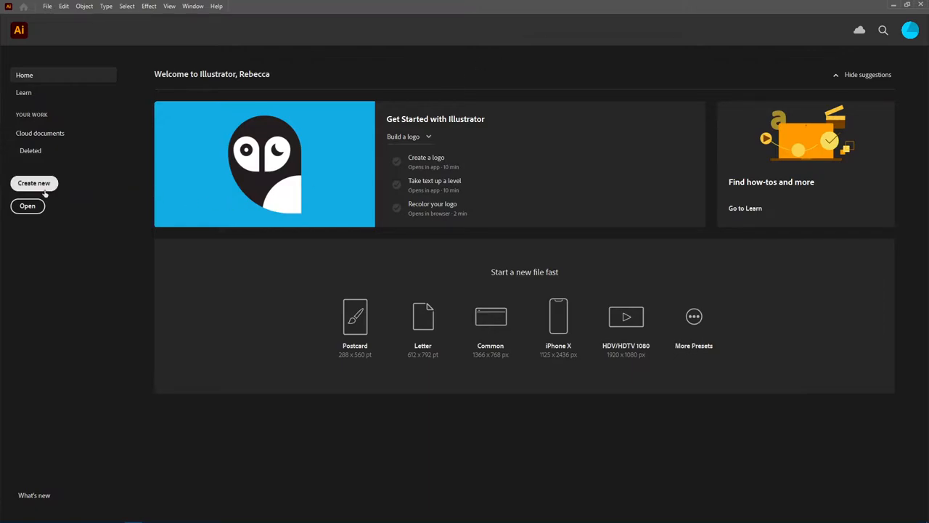
# Create a new document from the Print 6 x 4 in preset.
pyautogui.click(34, 183)
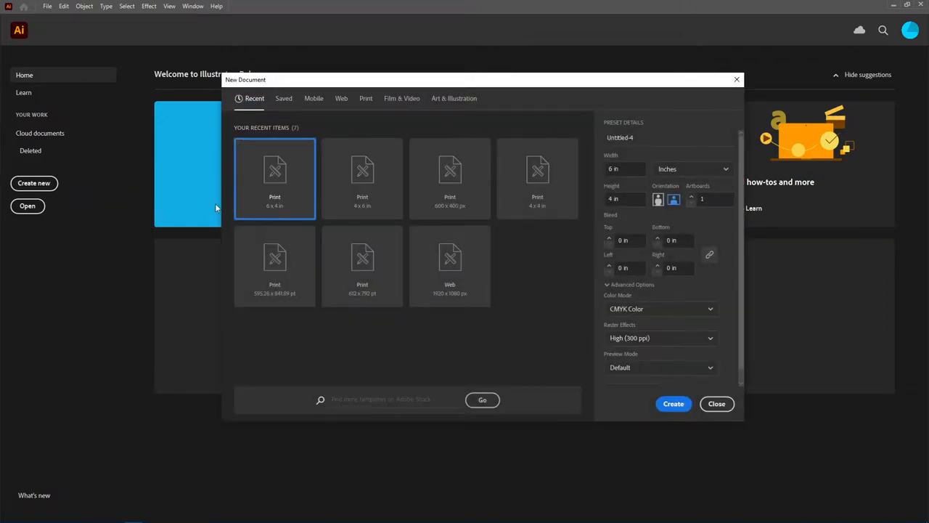
pyautogui.moveTo(422, 249)
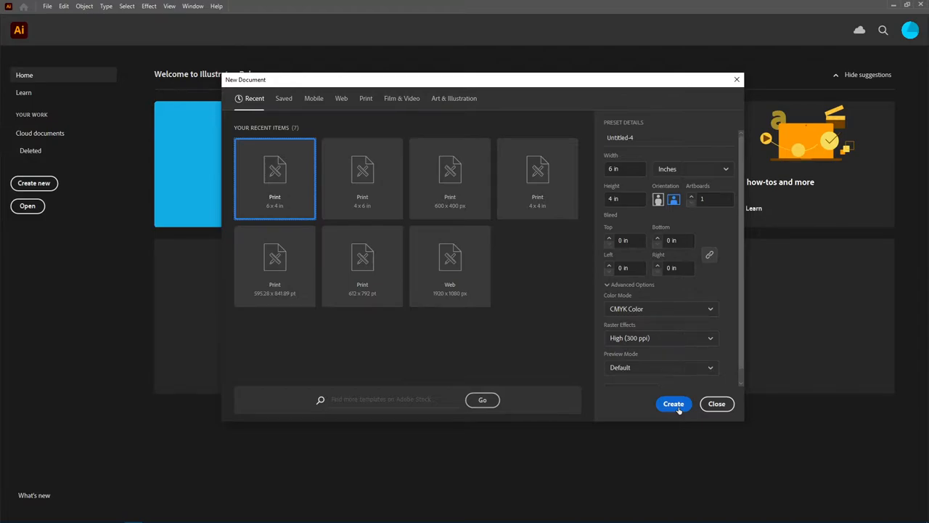
pyautogui.click(716, 404)
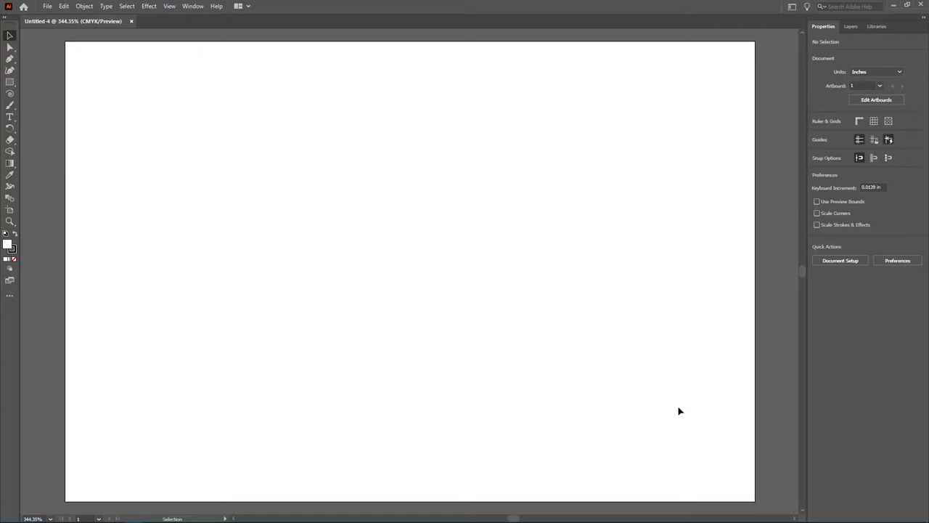
pyautogui.moveTo(524, 367)
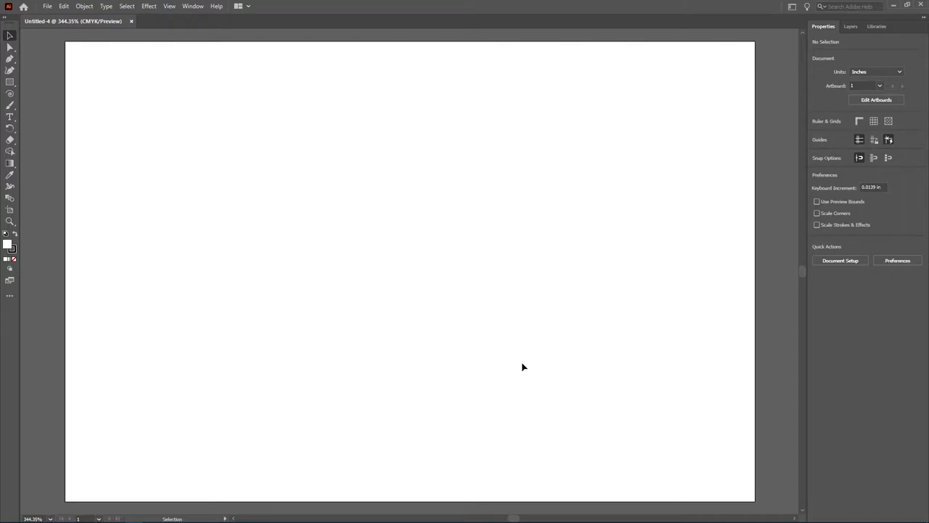
# Place butterfly.png from the Desktop and drag it to fill the artboard.
pyautogui.click(47, 5)
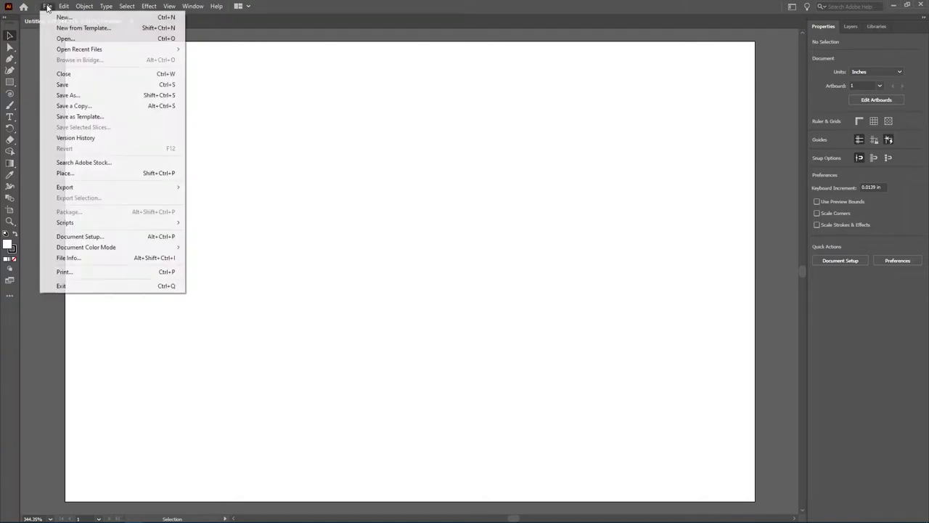
pyautogui.moveTo(64, 173)
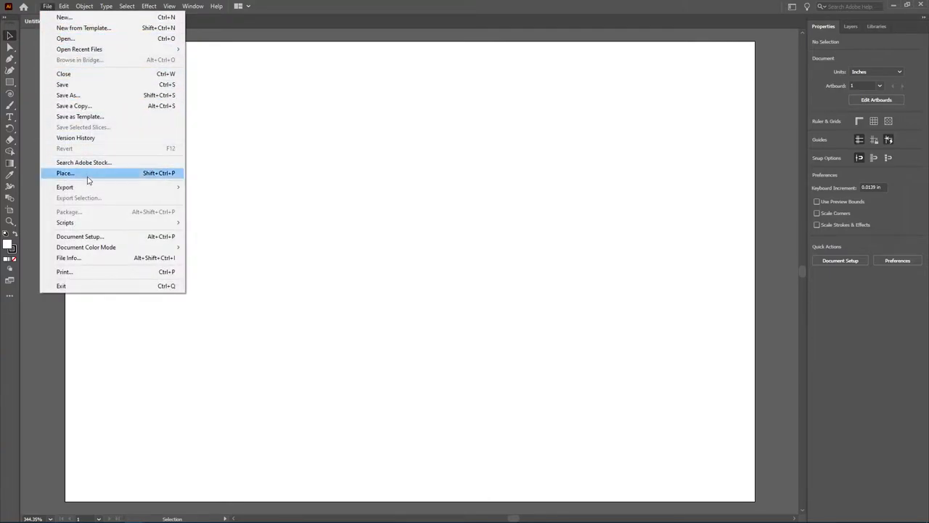
pyautogui.click(64, 173)
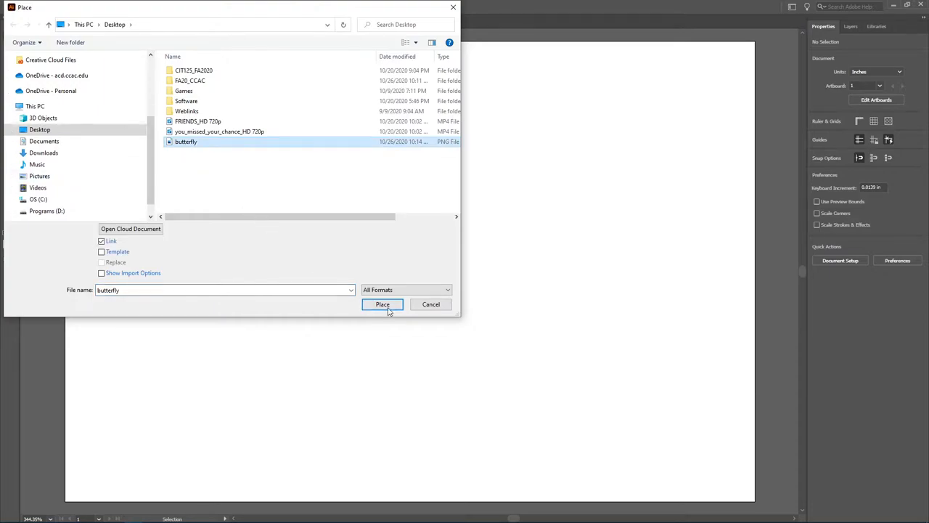
pyautogui.click(382, 305)
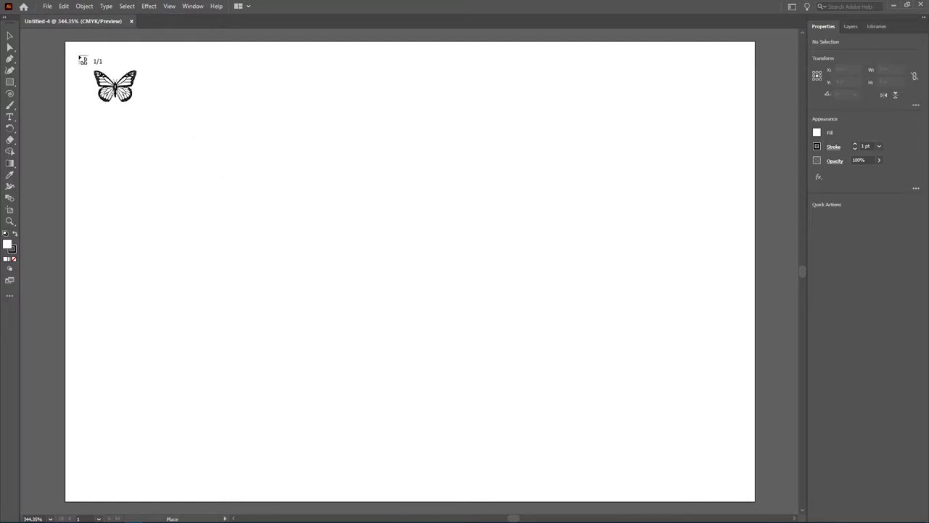
pyautogui.moveTo(114, 83); pyautogui.dragTo(607, 426)
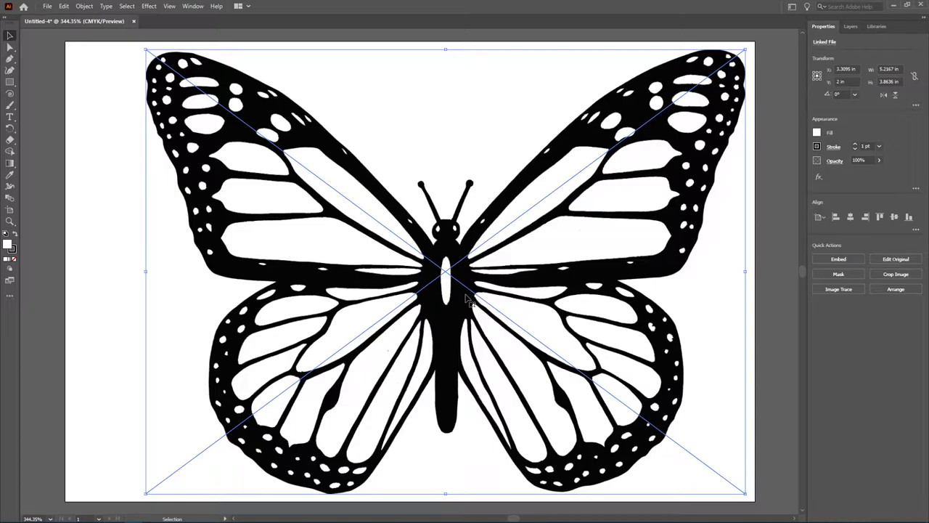
pyautogui.moveTo(445, 129)
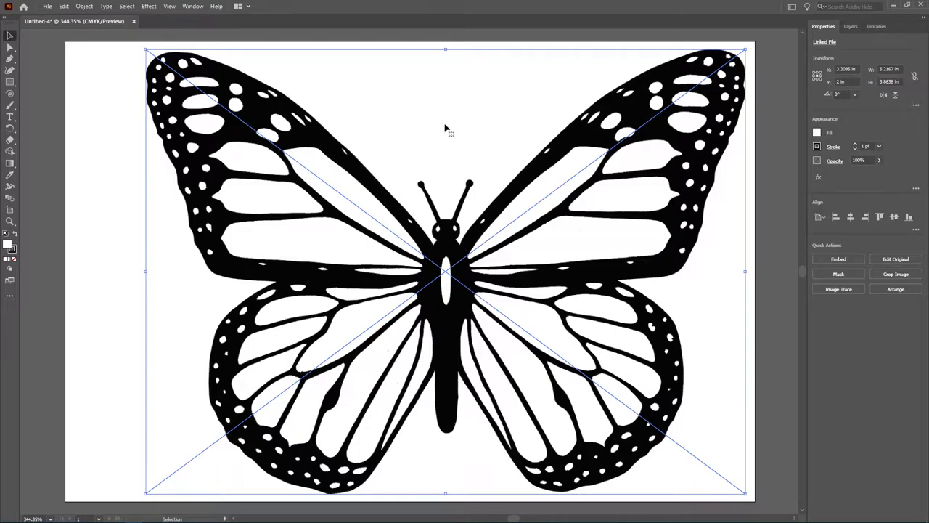
pyautogui.moveTo(435, 296)
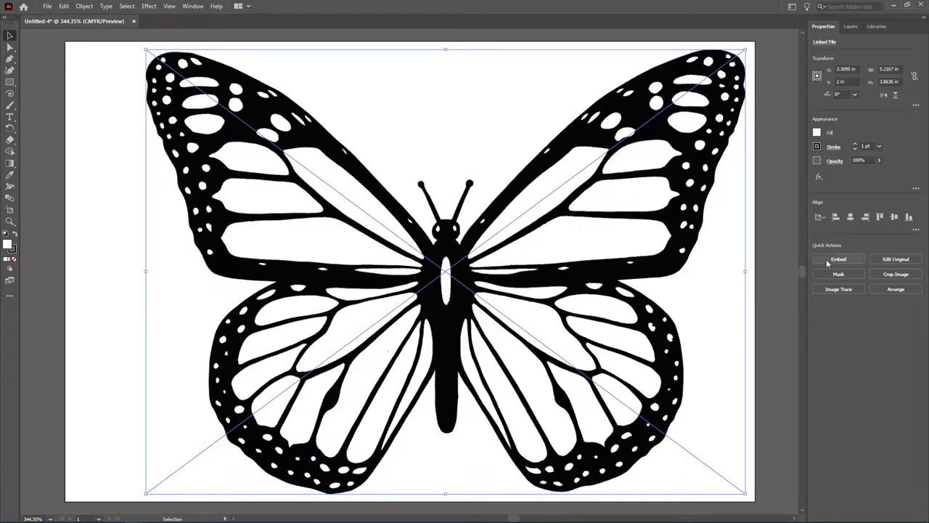
pyautogui.moveTo(839, 259)
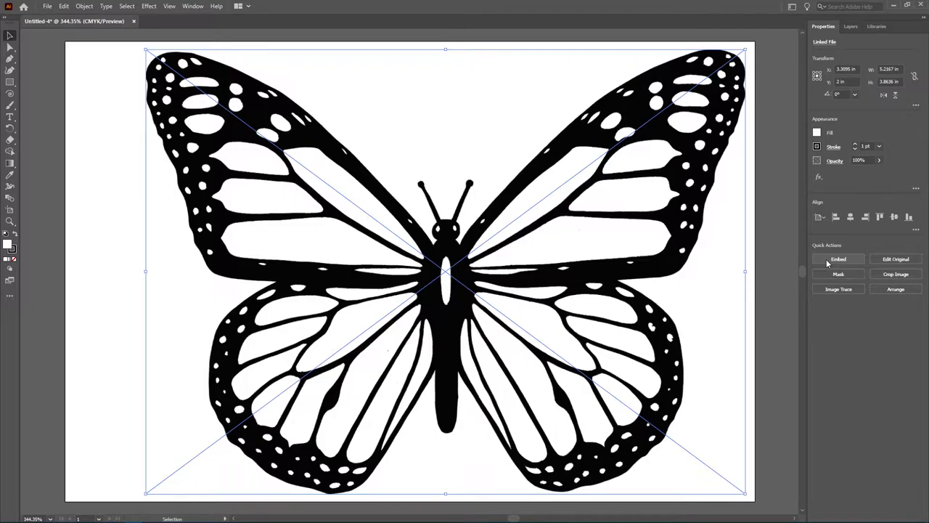
pyautogui.moveTo(839, 289)
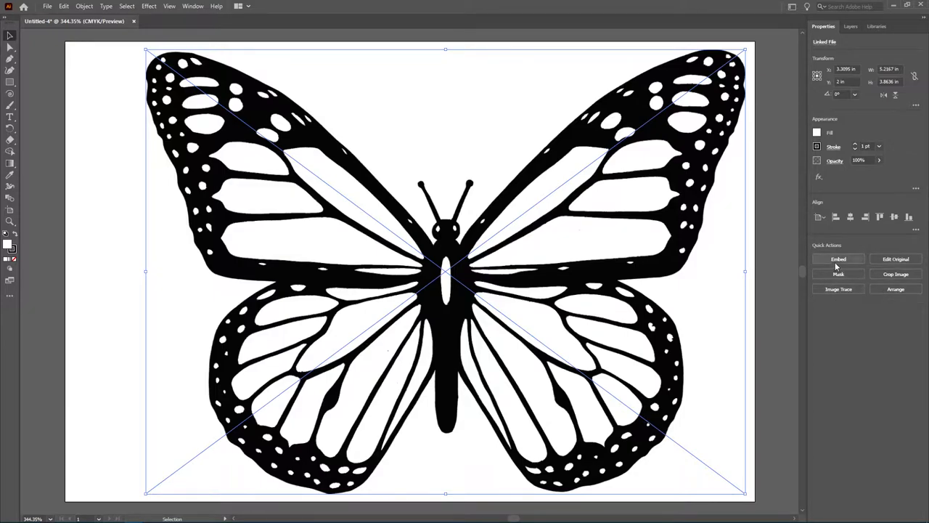
# Embed the placed butterfly image using the Properties panel's Embed action.
pyautogui.click(838, 259)
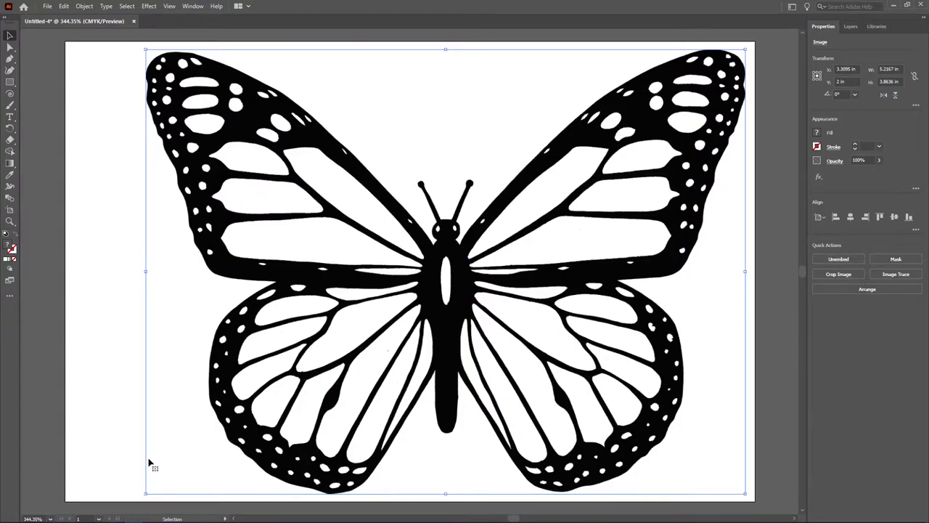
pyautogui.moveTo(737, 467)
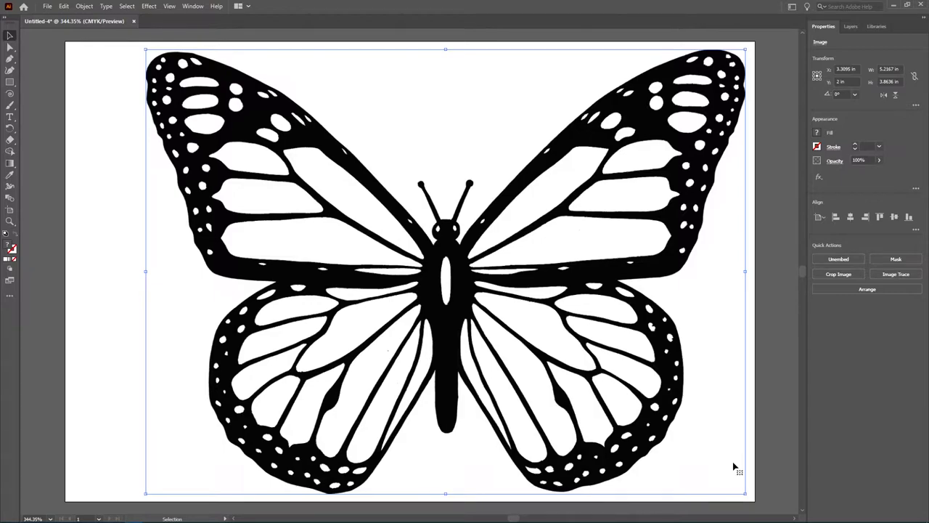
pyautogui.moveTo(896, 274)
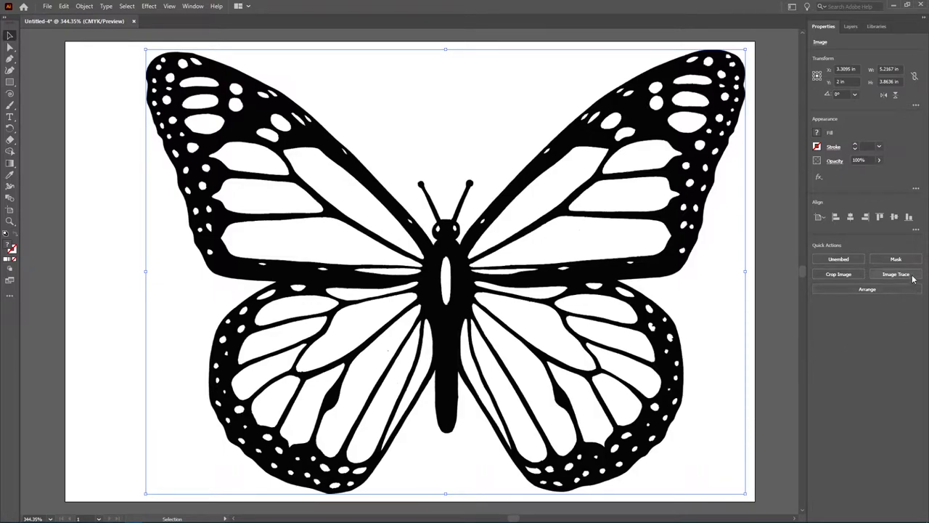
pyautogui.moveTo(896, 273)
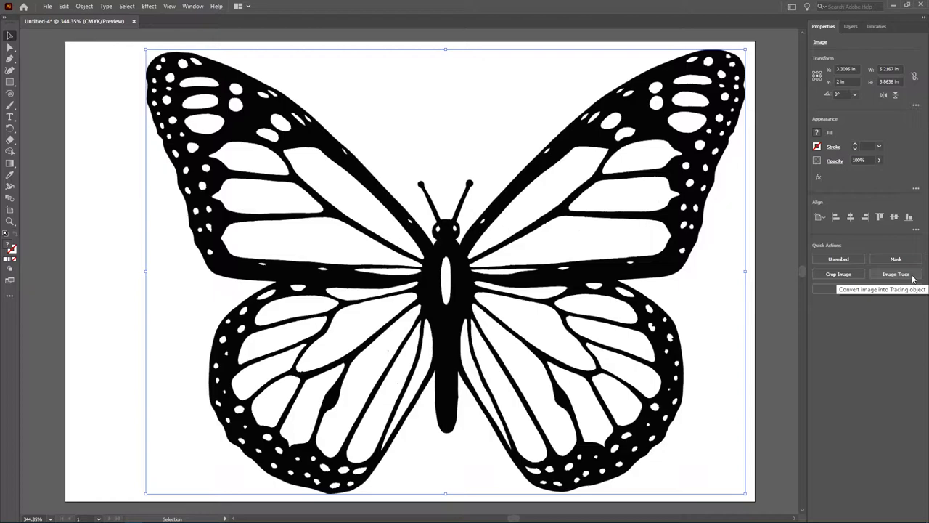
pyautogui.click(896, 273)
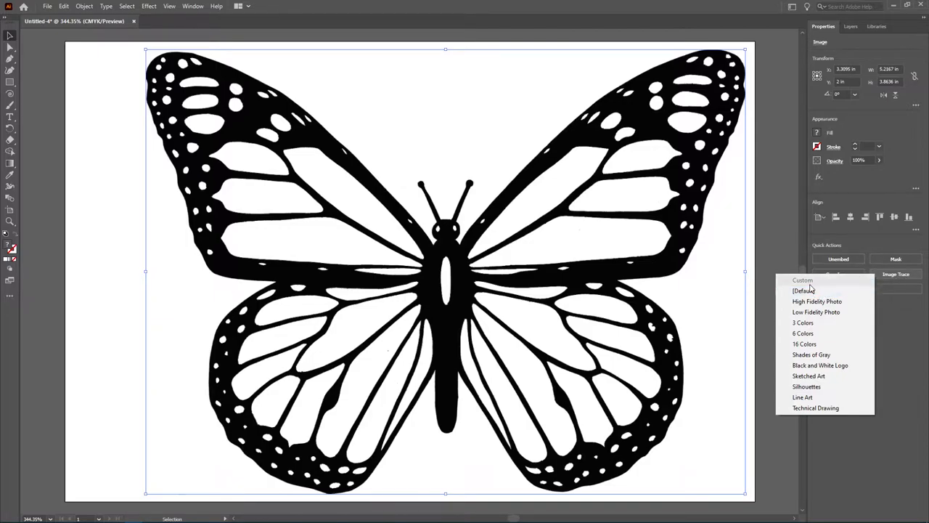
pyautogui.moveTo(817, 302)
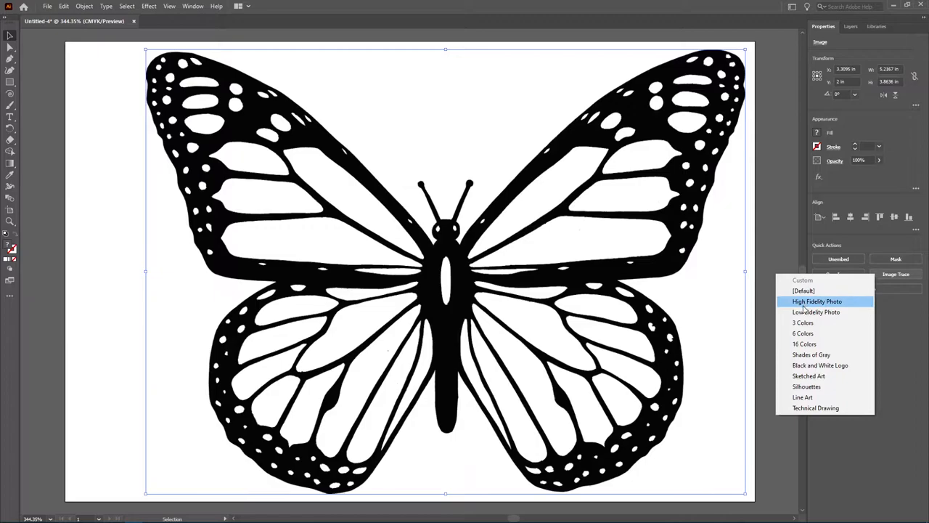
pyautogui.moveTo(811, 354)
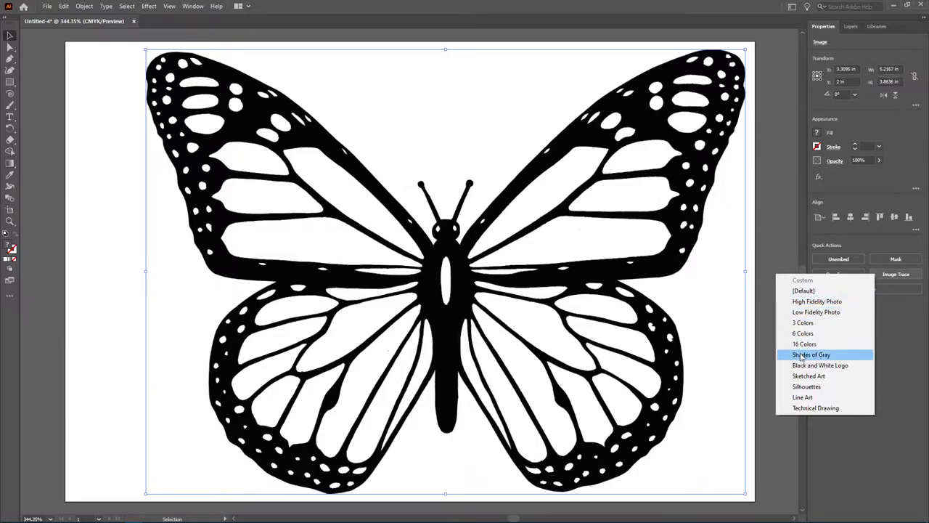
pyautogui.moveTo(821, 365)
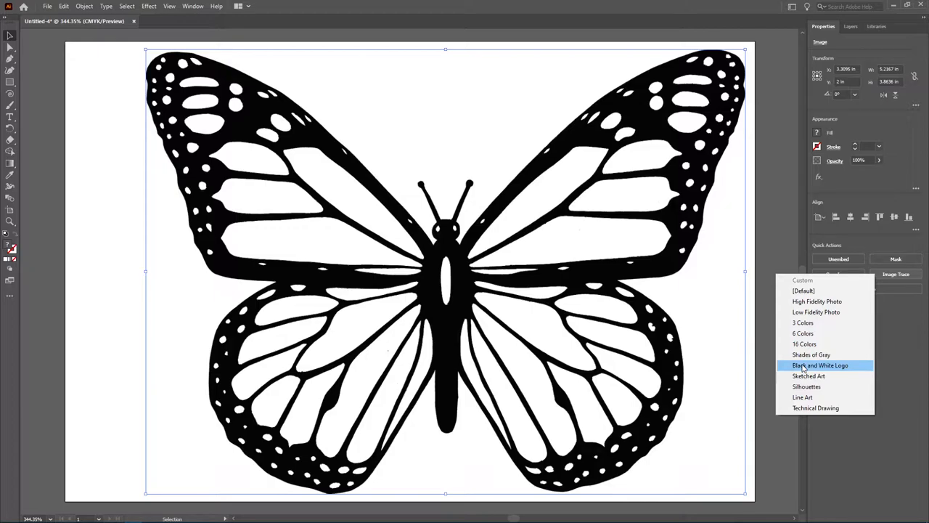
pyautogui.click(820, 365)
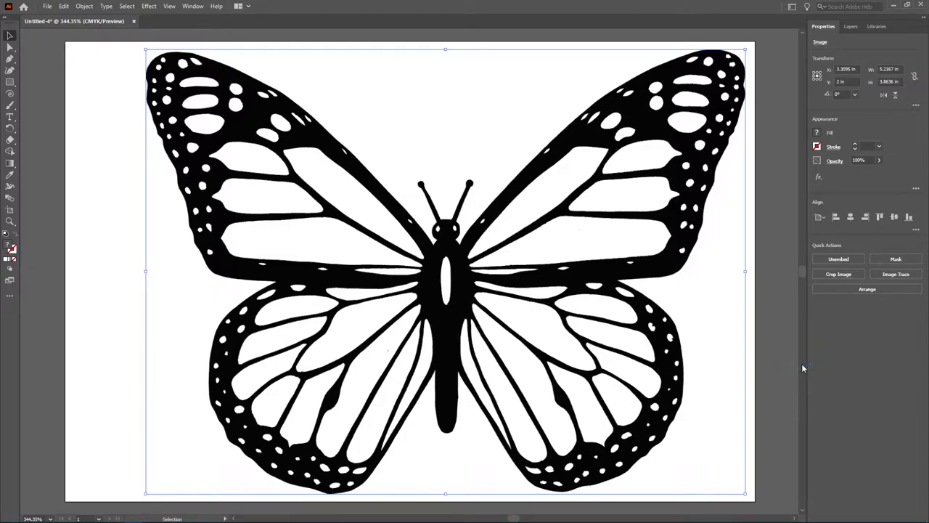
pyautogui.click(895, 274)
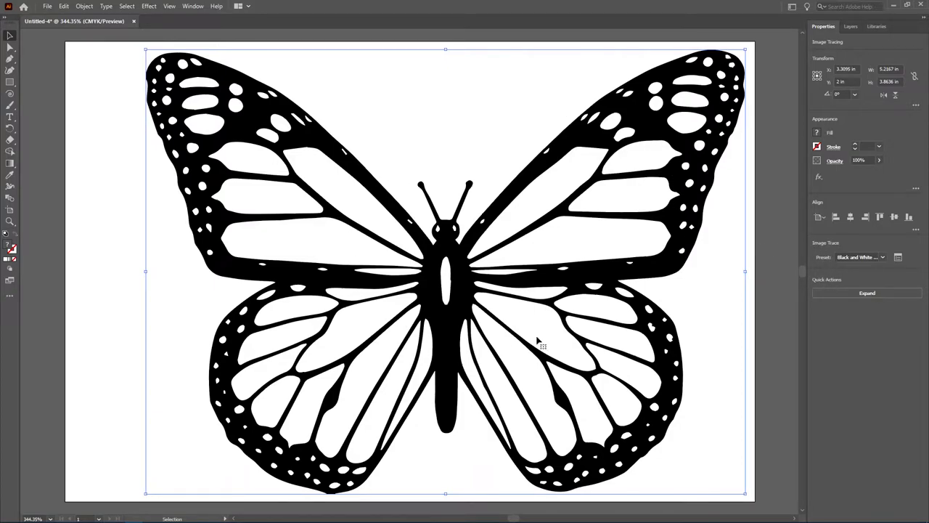
pyautogui.moveTo(913, 261)
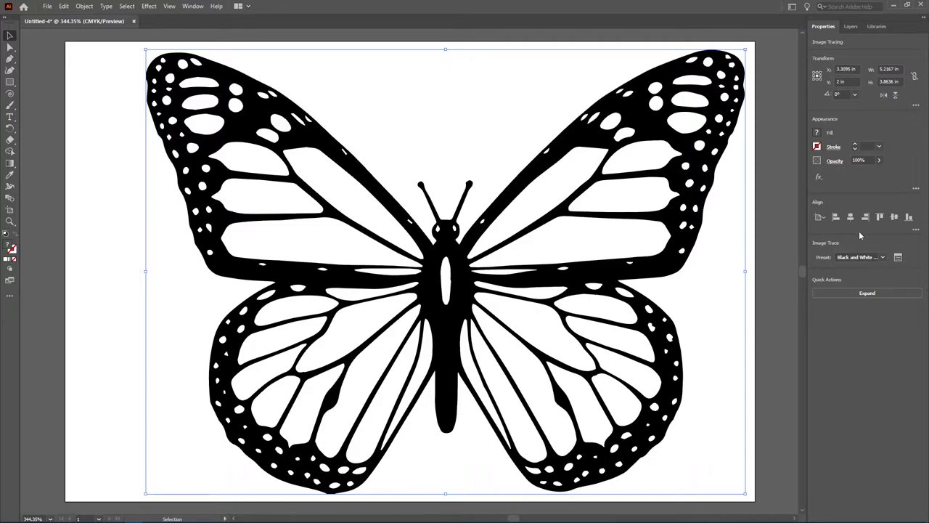
pyautogui.moveTo(845, 271)
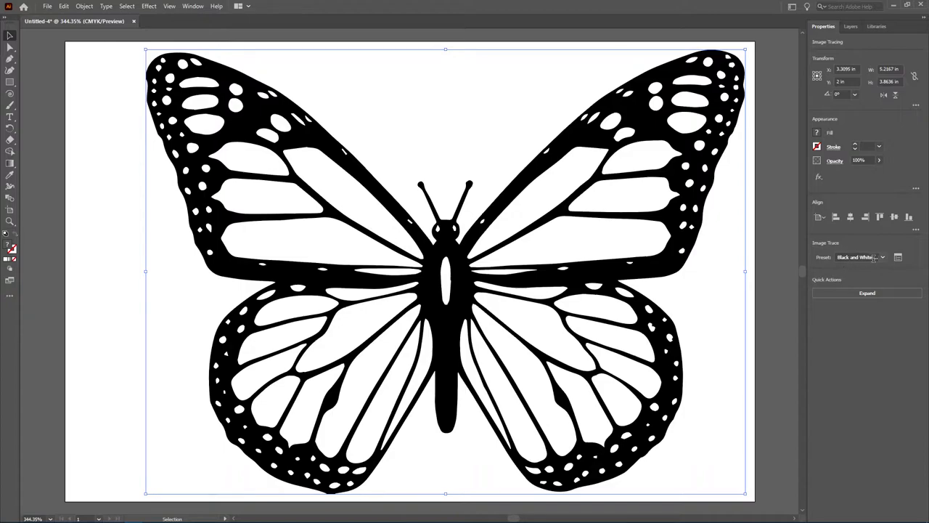
pyautogui.click(882, 257)
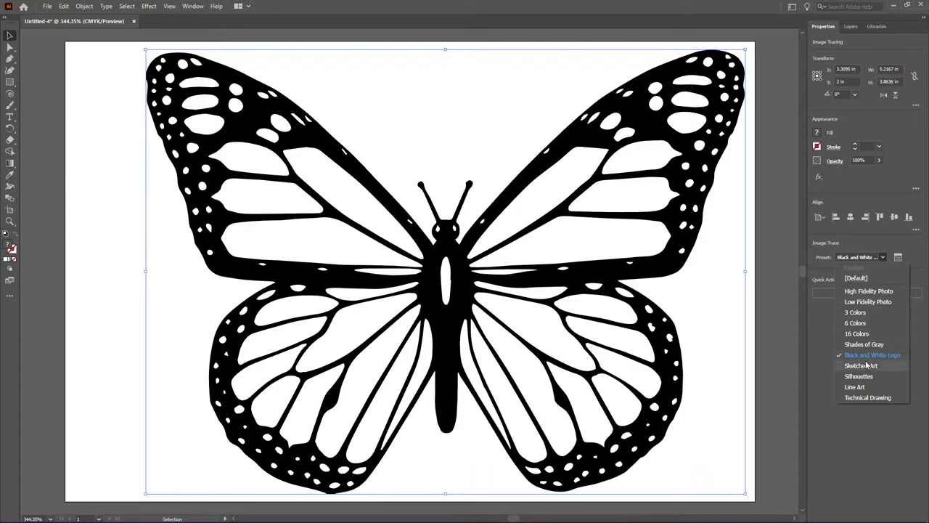
pyautogui.click(854, 386)
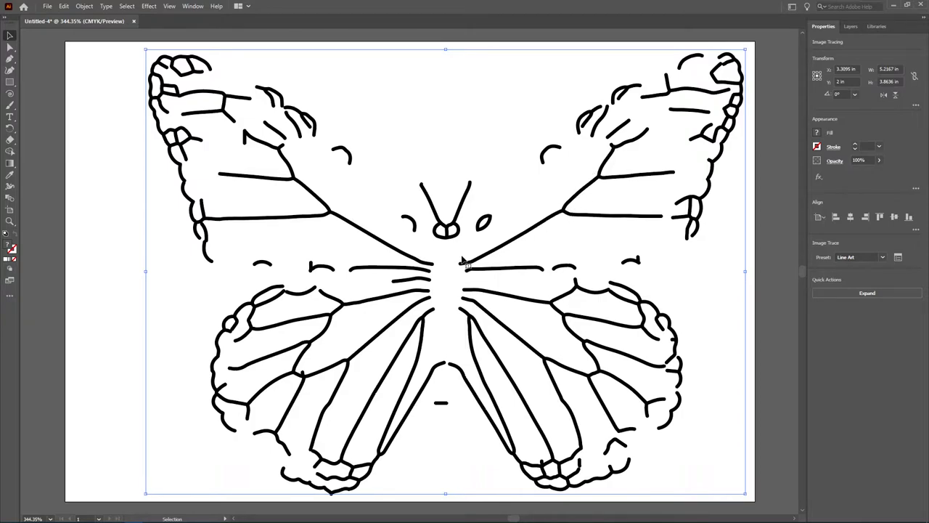
pyautogui.moveTo(530, 232)
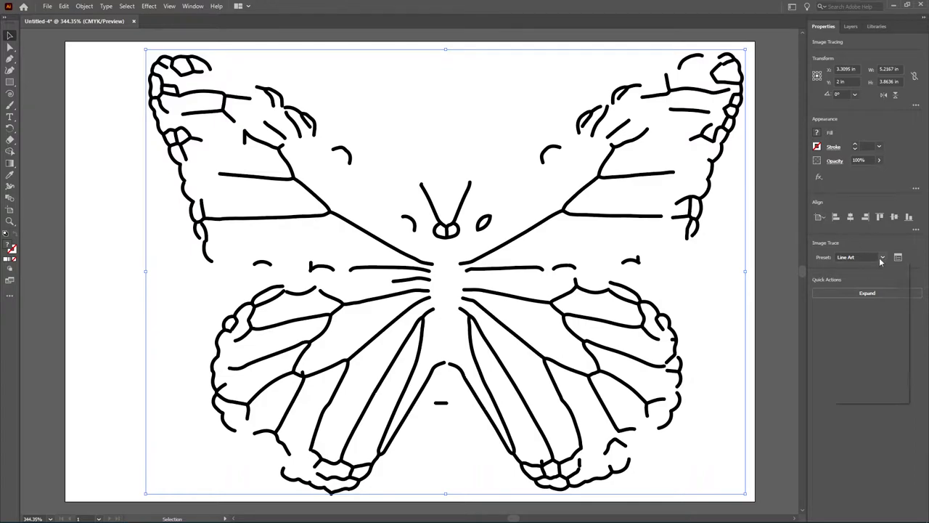
pyautogui.click(860, 257)
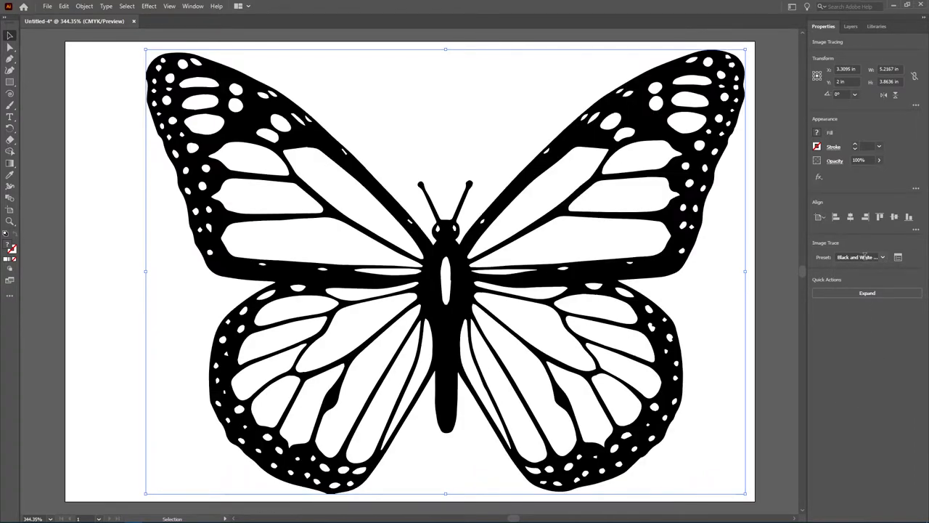
pyautogui.moveTo(876, 250)
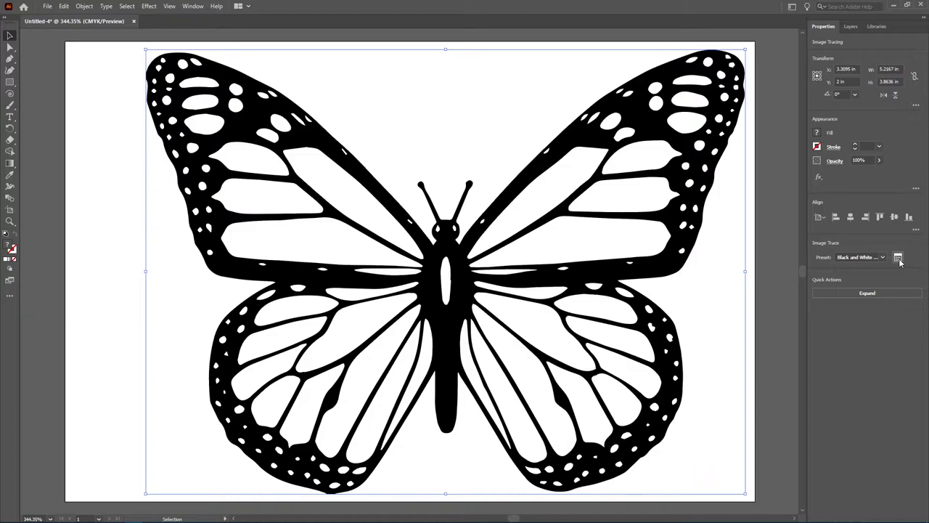
# Open the Image Trace panel and expand its Advanced section.
pyautogui.click(898, 257)
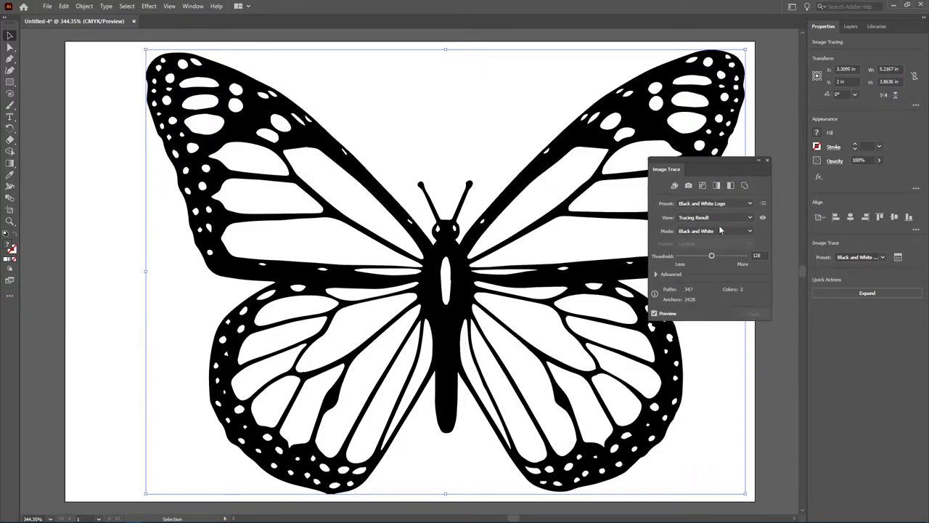
pyautogui.moveTo(717, 310)
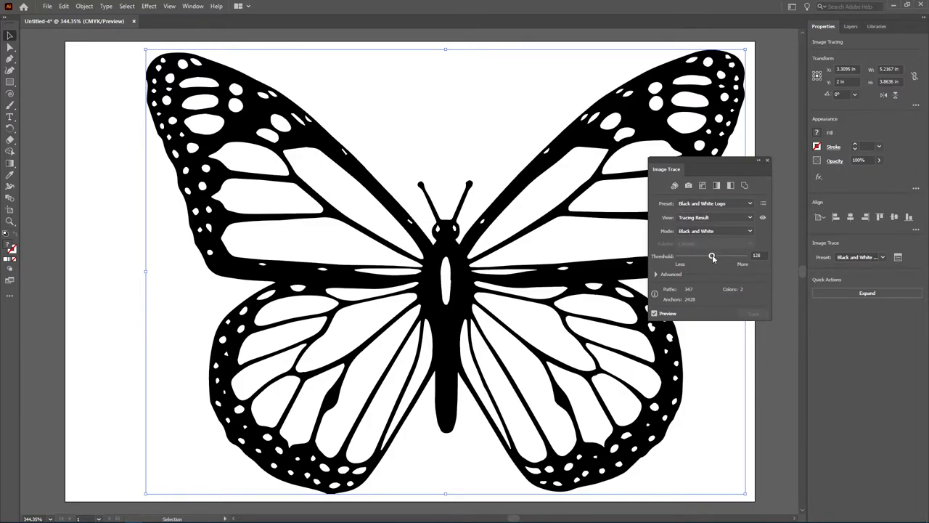
pyautogui.click(656, 274)
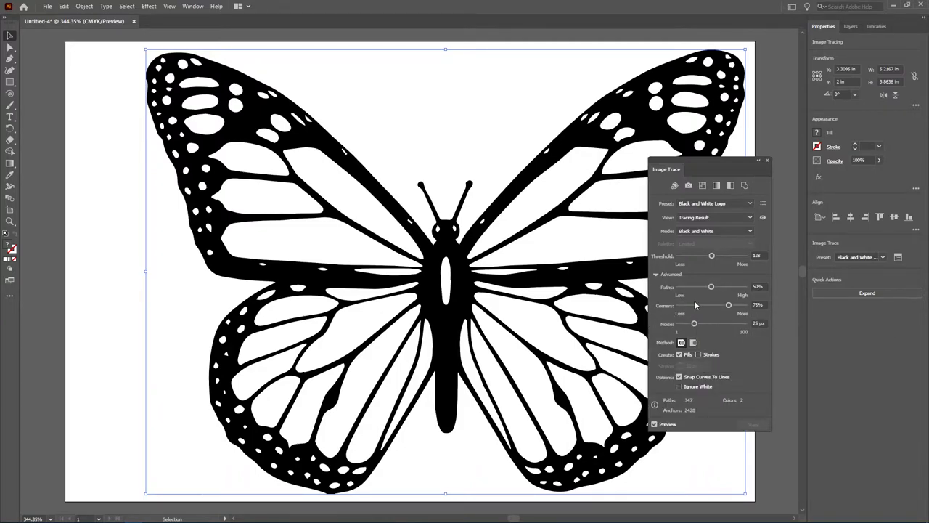
pyautogui.moveTo(695, 231)
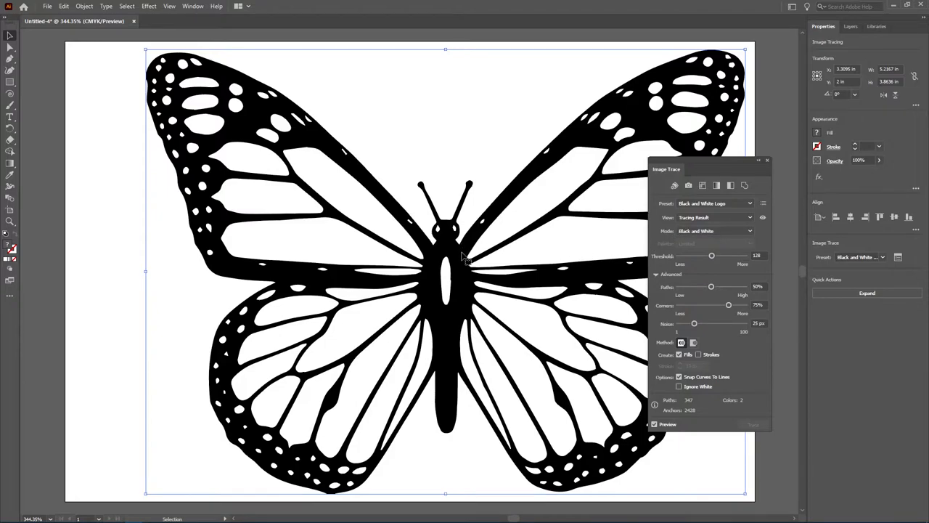
pyautogui.moveTo(468, 261)
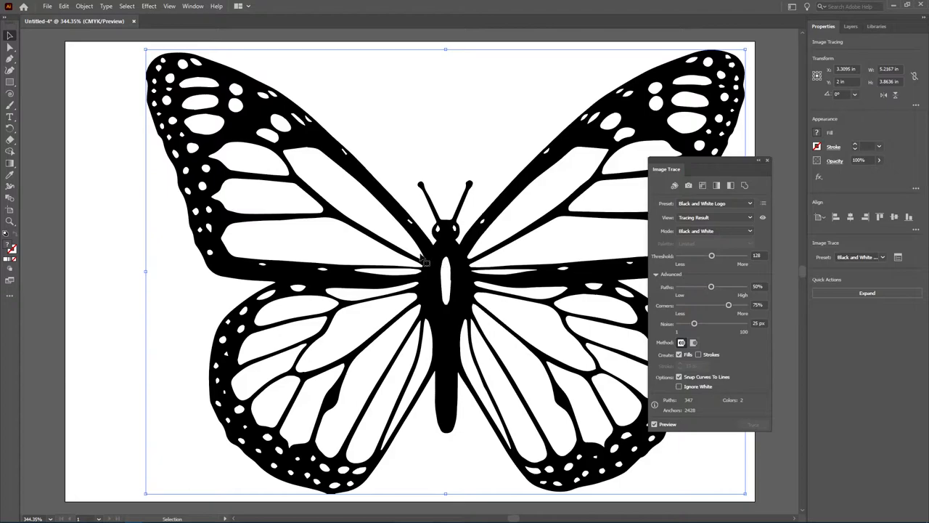
pyautogui.moveTo(333, 223)
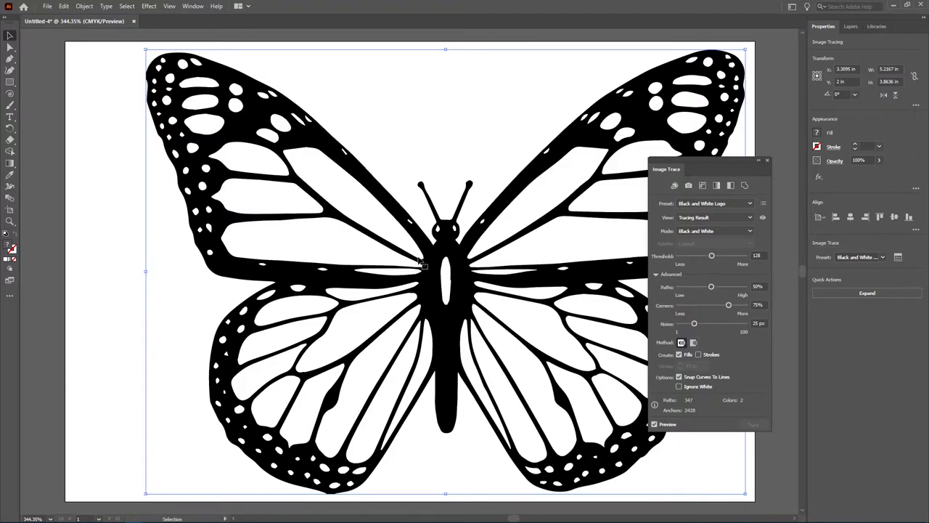
pyautogui.moveTo(422, 272)
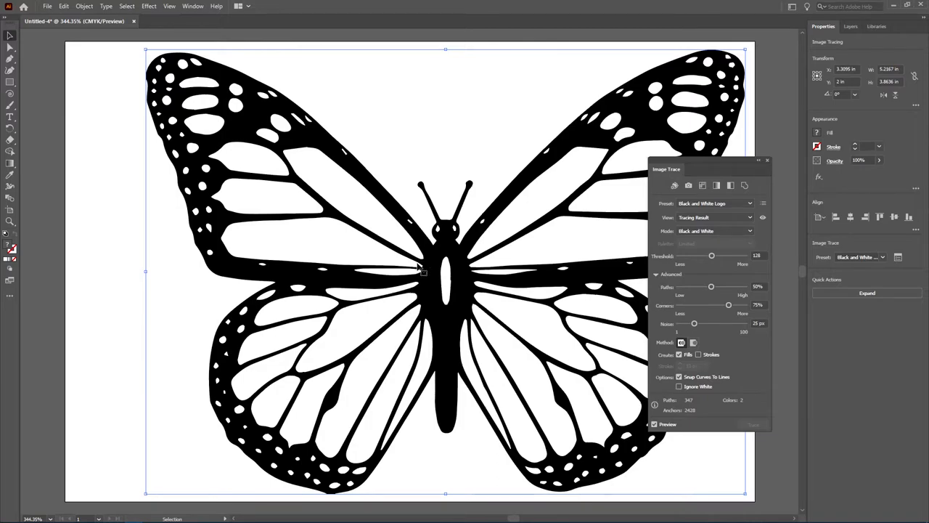
pyautogui.moveTo(557, 167)
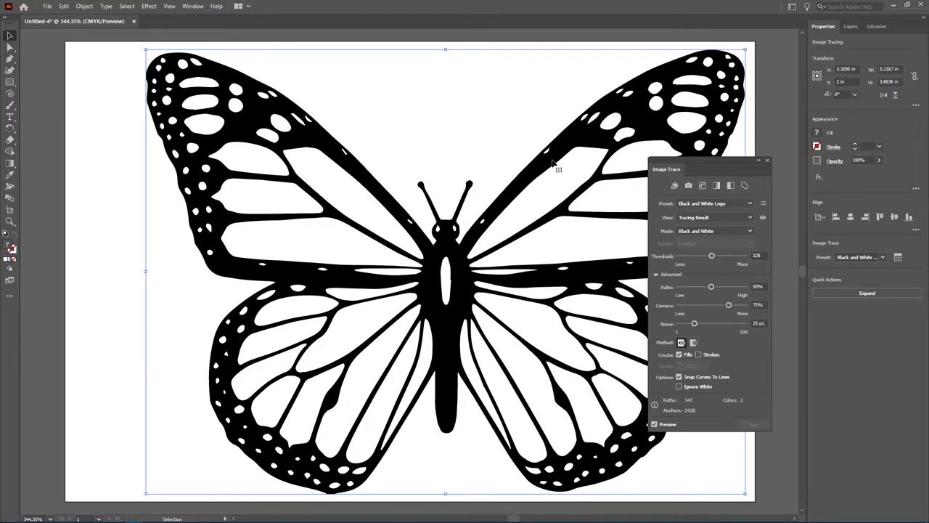
pyautogui.moveTo(514, 250)
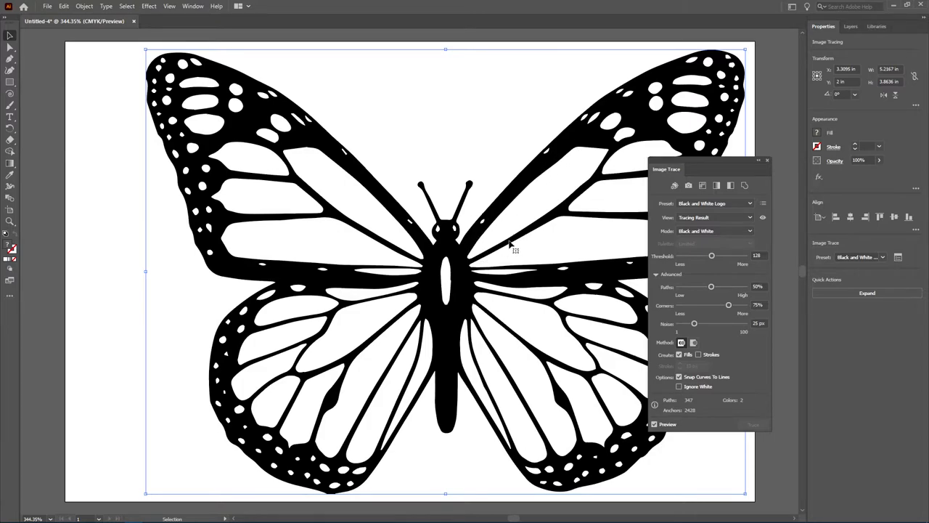
pyautogui.moveTo(497, 243)
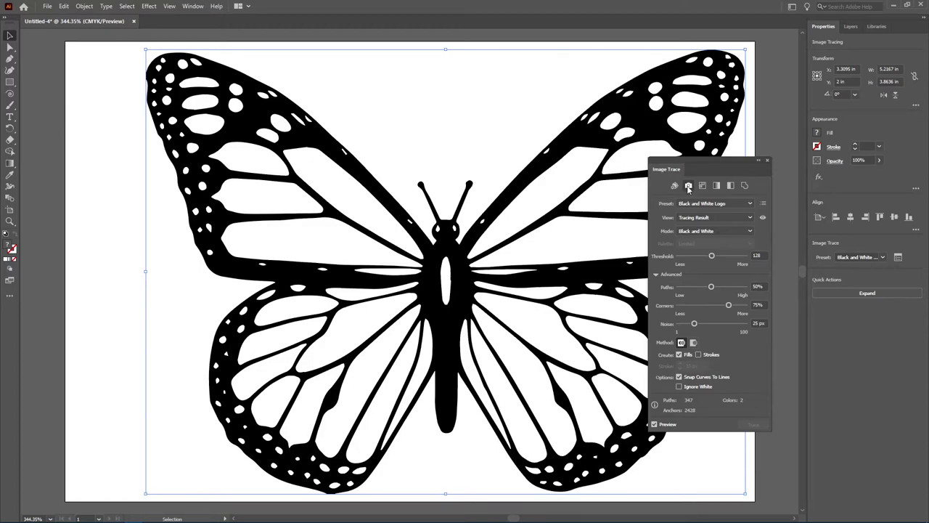
pyautogui.moveTo(768, 163)
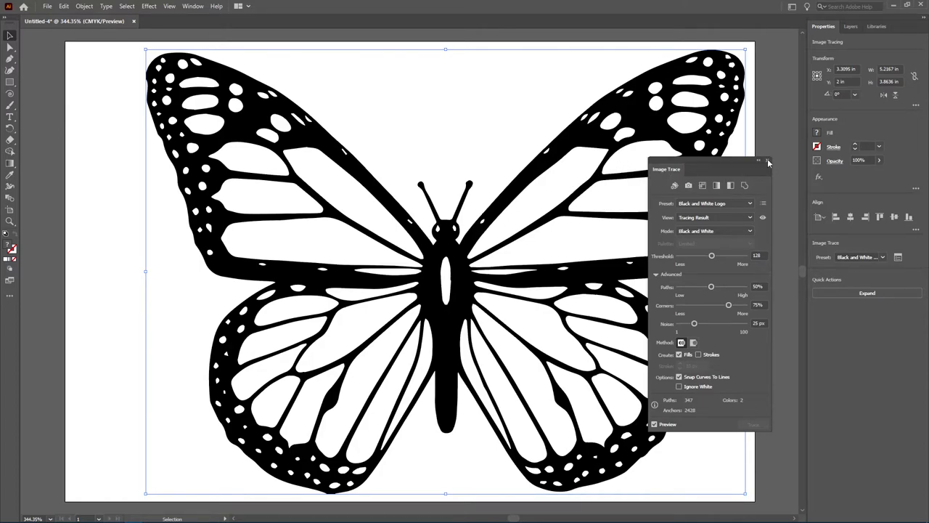
# Close the Image Trace panel, keeping the Black and White Logo trace.
pyautogui.click(768, 161)
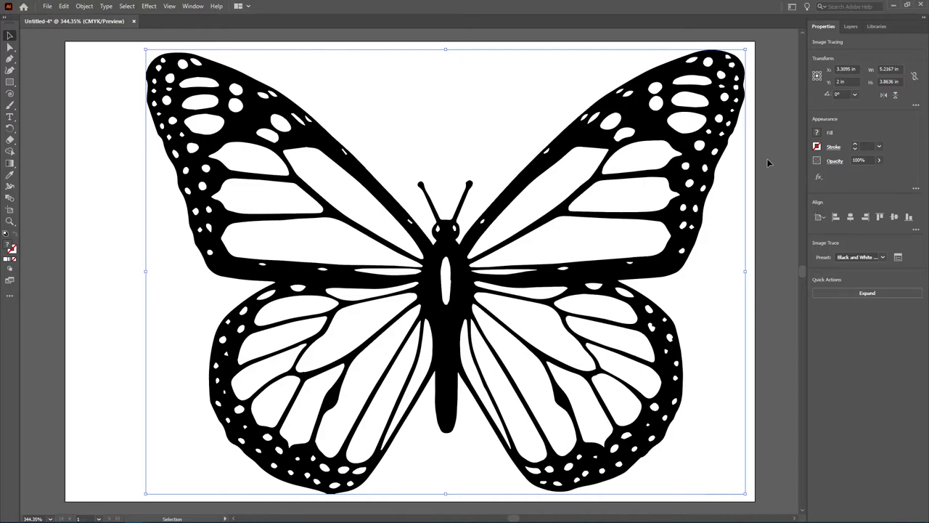
pyautogui.moveTo(695, 303)
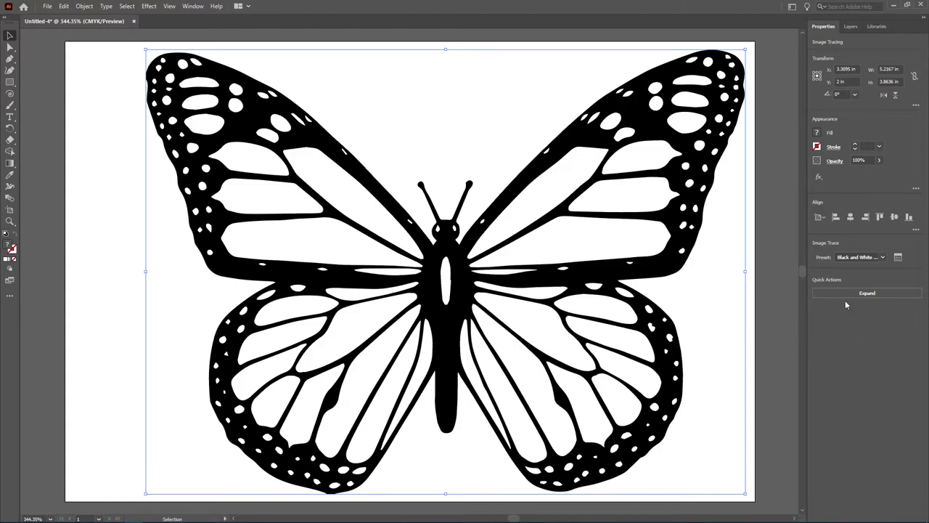
pyautogui.moveTo(868, 293)
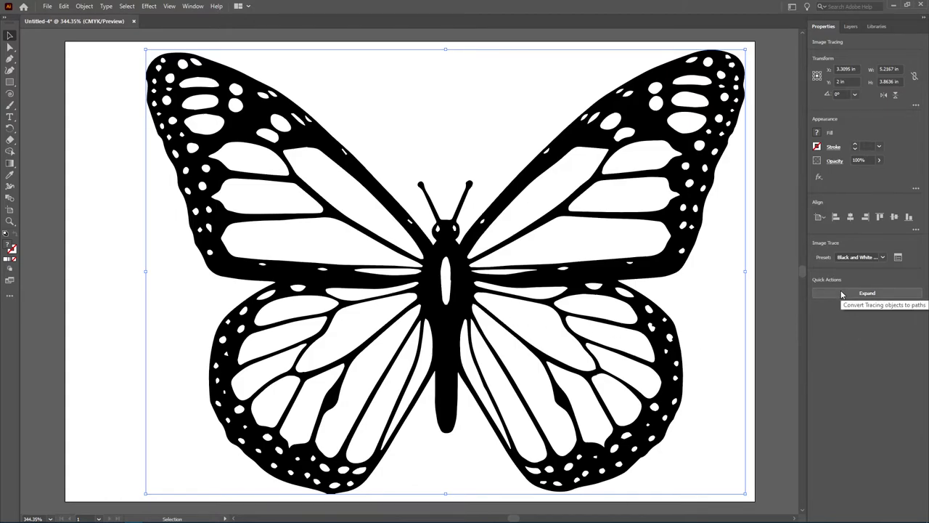
pyautogui.click(867, 292)
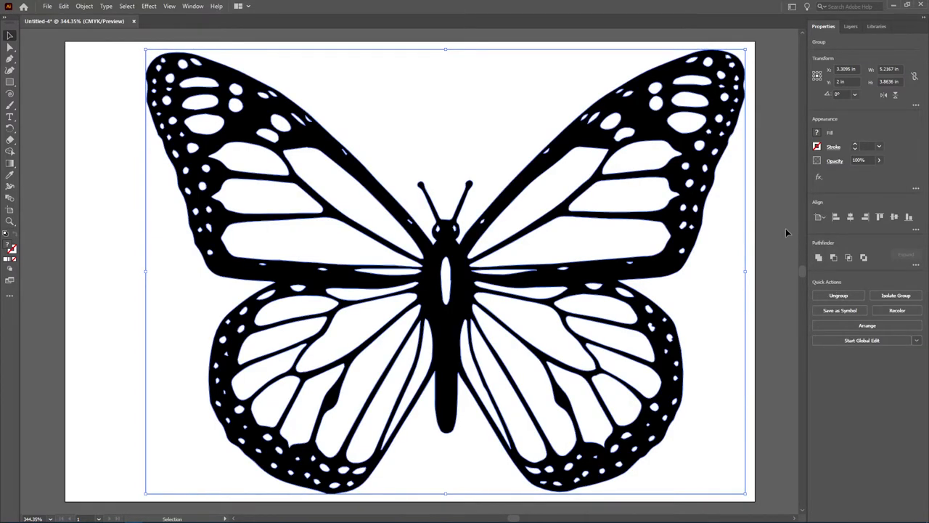
pyautogui.moveTo(679, 116)
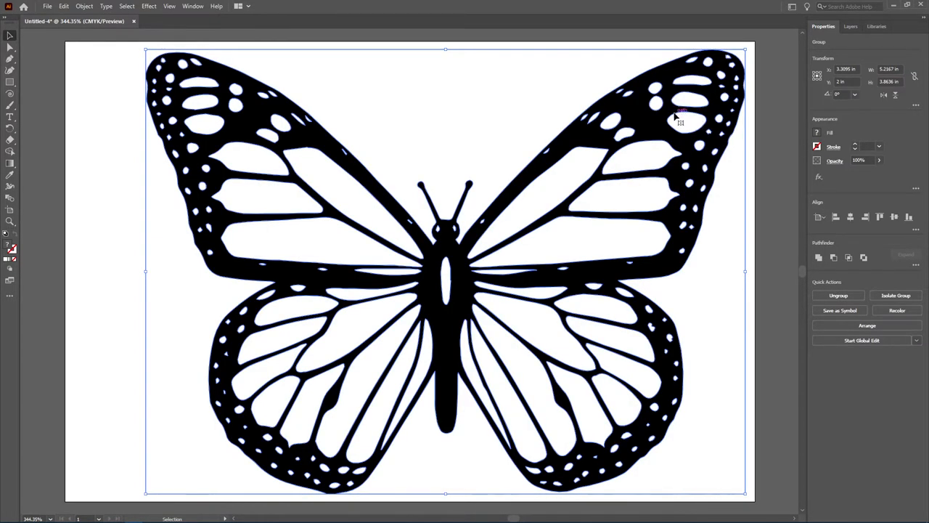
pyautogui.moveTo(629, 156)
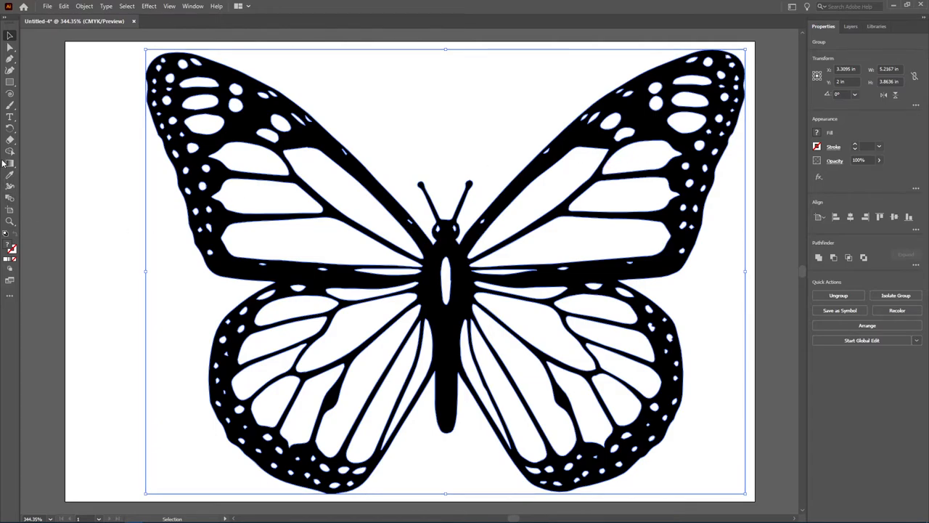
pyautogui.moveTo(10, 154)
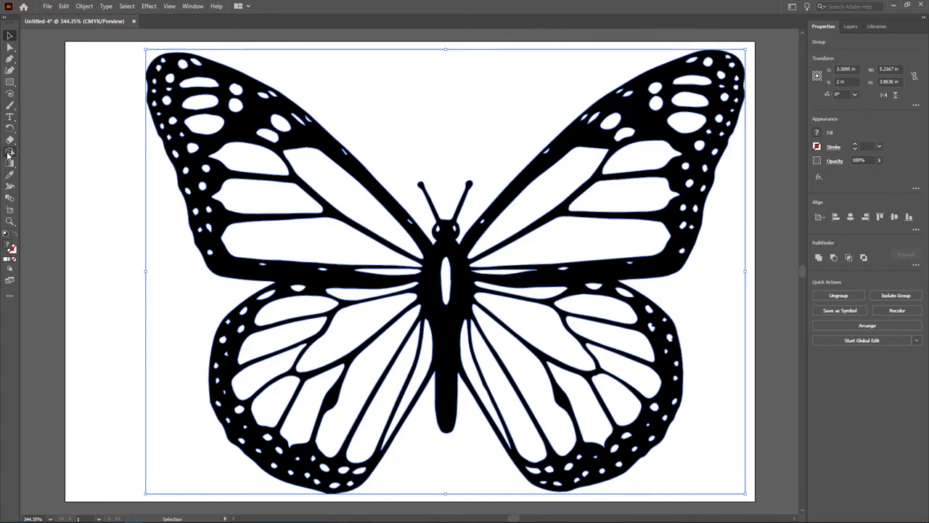
# With Shape Builder and a purple fill, colour the long inner wing cells.
pyautogui.click(10, 153)
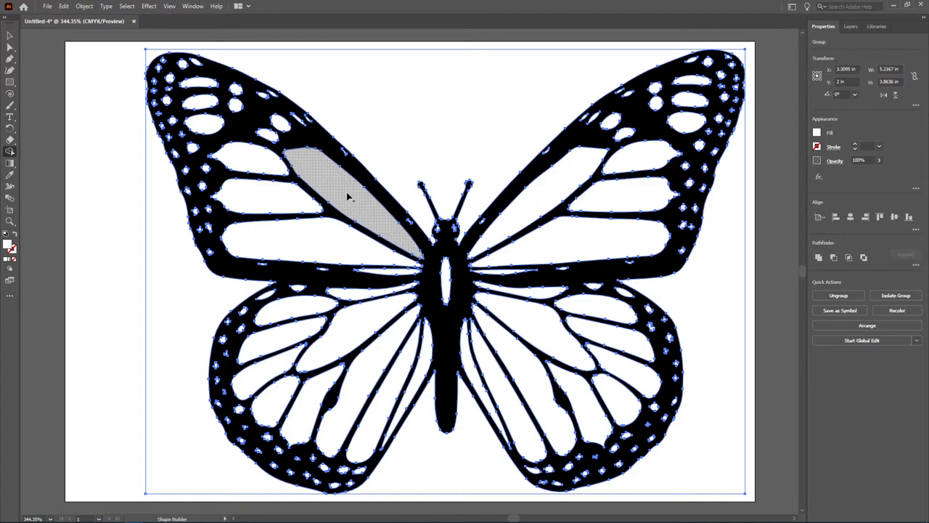
pyautogui.moveTo(339, 197)
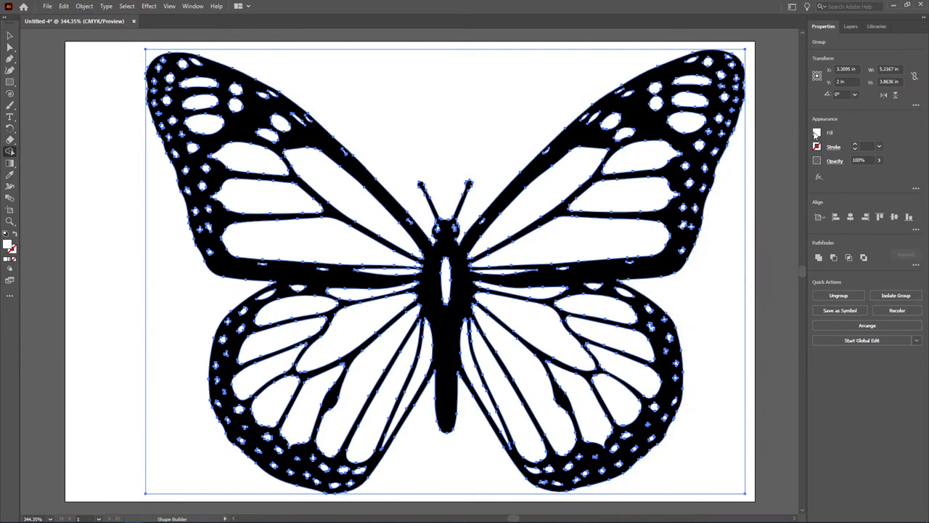
pyautogui.click(816, 132)
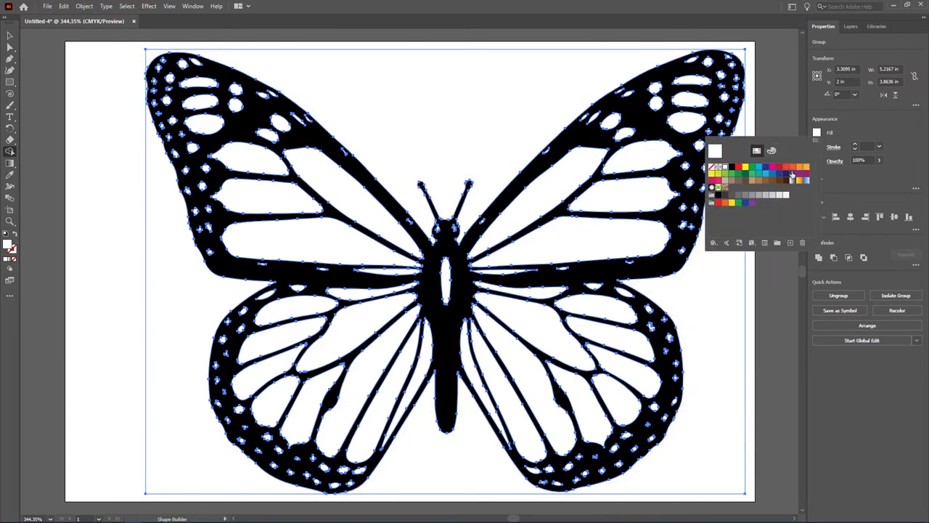
pyautogui.click(793, 177)
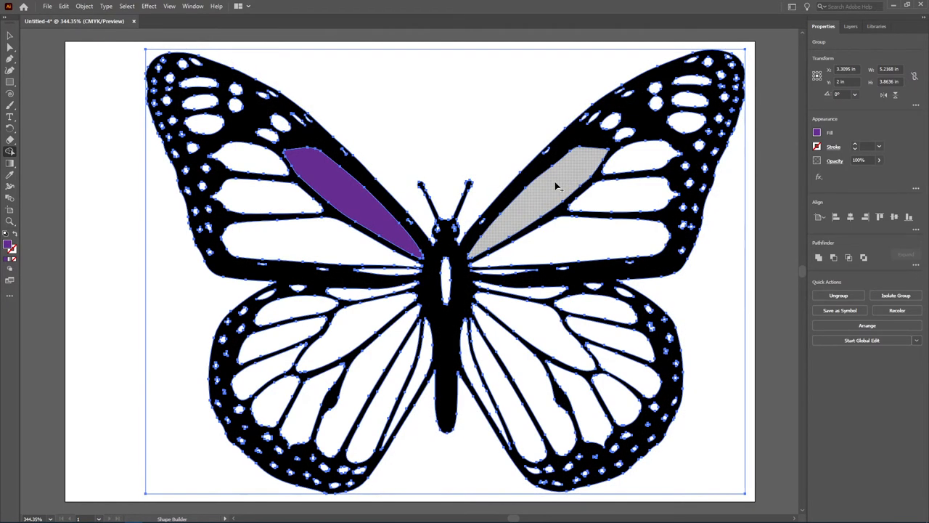
pyautogui.moveTo(525, 216)
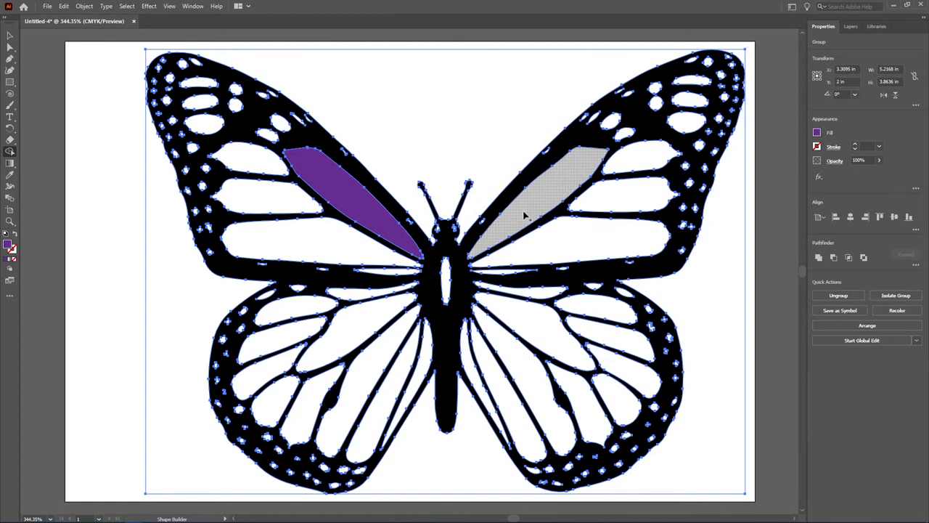
pyautogui.click(559, 196)
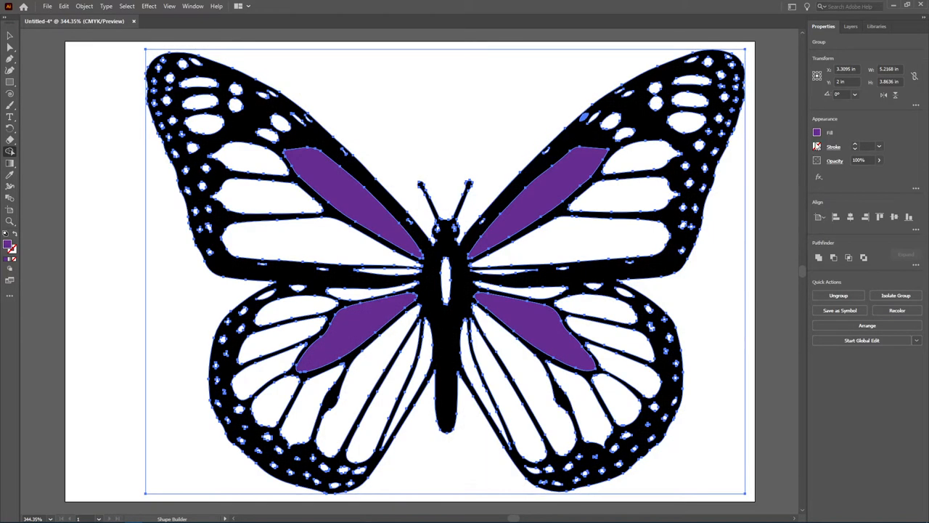
pyautogui.click(818, 132)
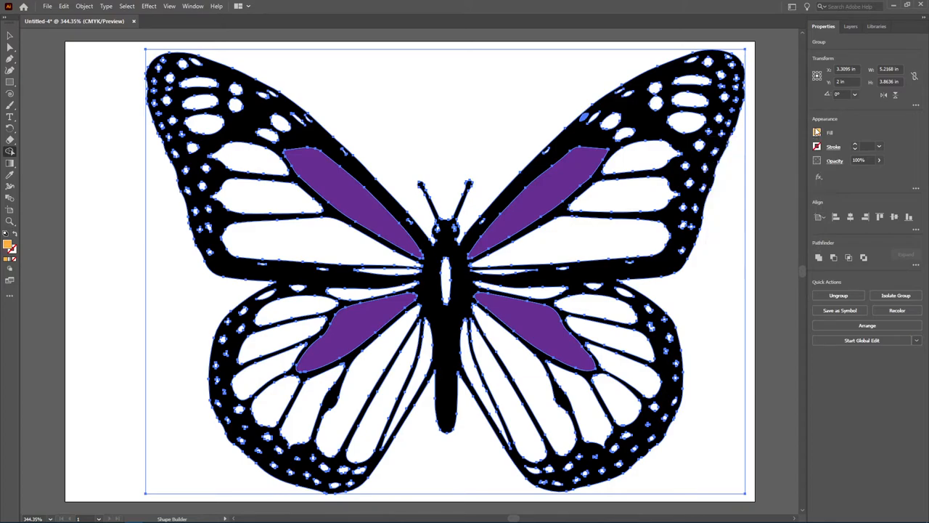
# Fill the smaller wing cells orange, then set the fill to None.
pyautogui.click(636, 156)
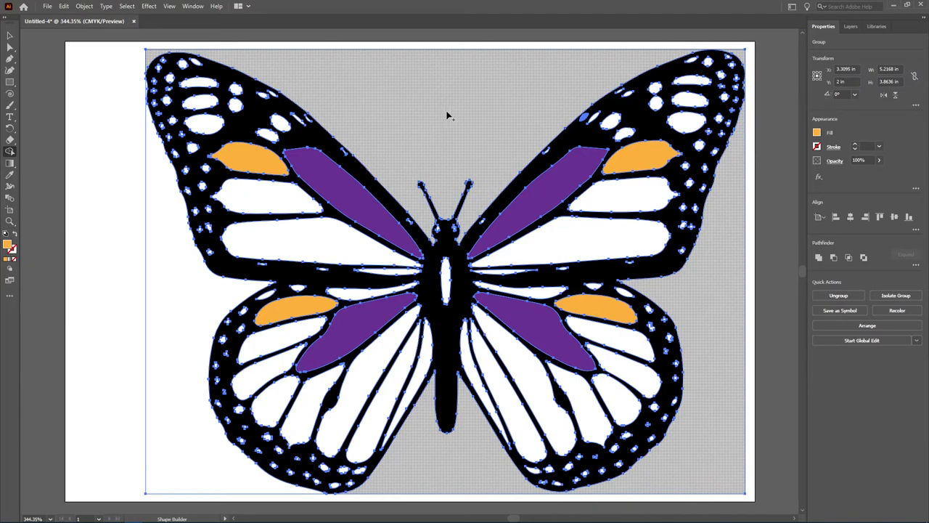
pyautogui.moveTo(355, 65)
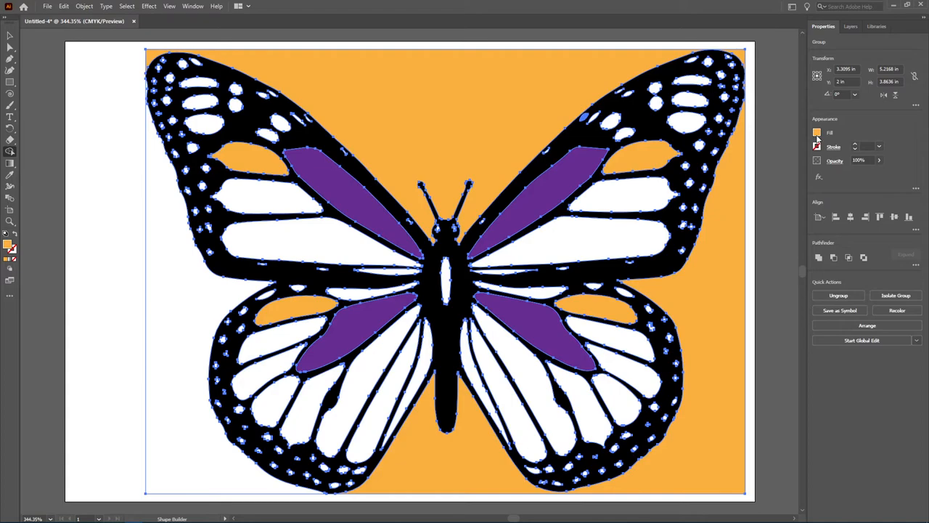
pyautogui.click(816, 132)
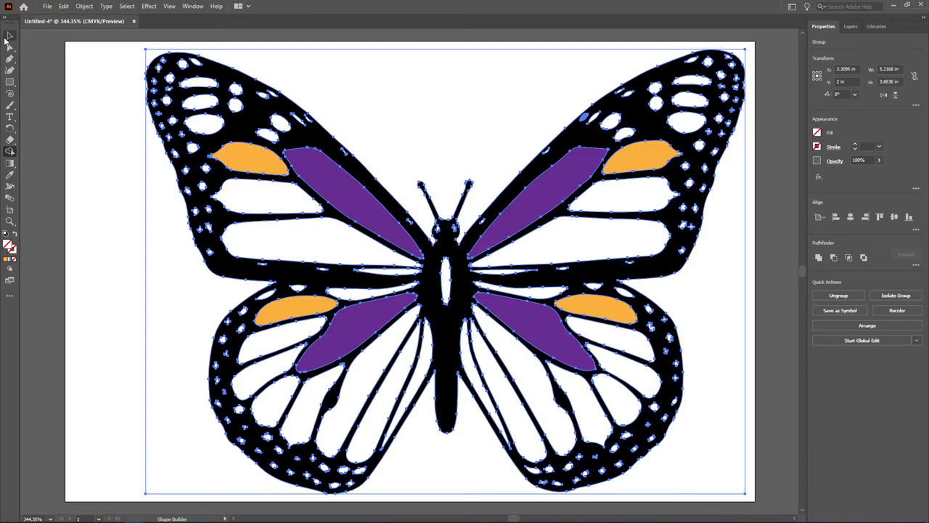
pyautogui.moveTo(9, 35)
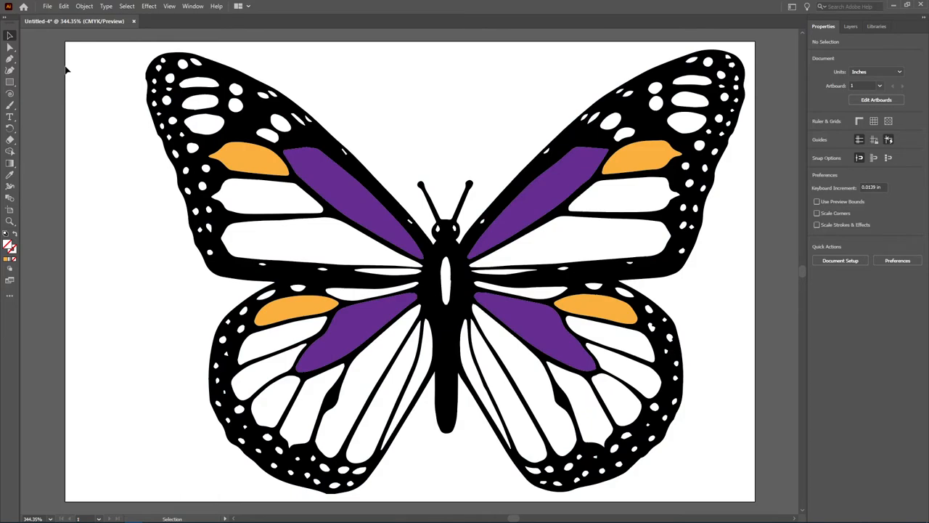
pyautogui.moveTo(161, 437)
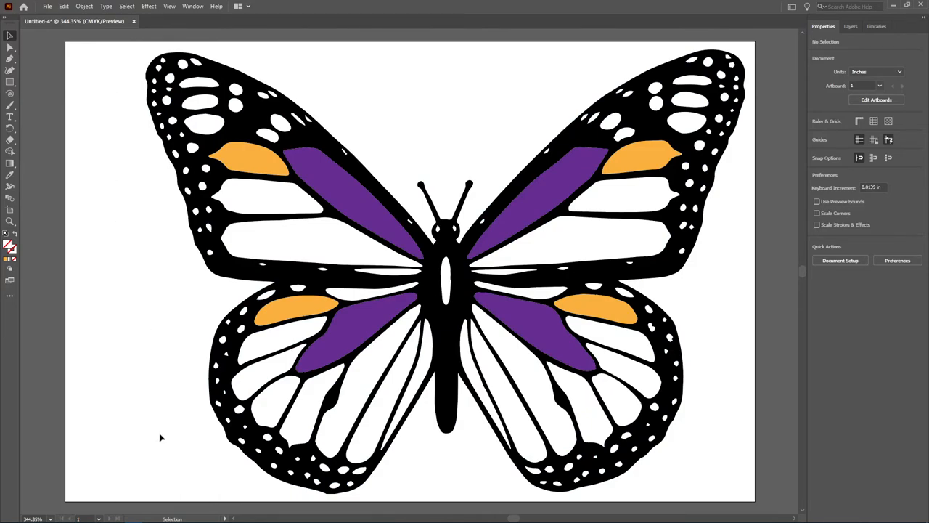
pyautogui.moveTo(120, 364)
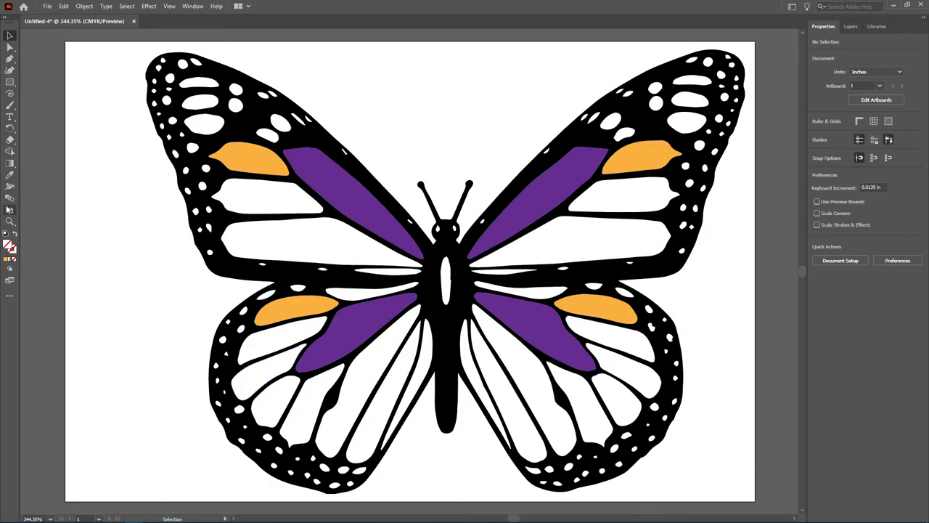
pyautogui.moveTo(10, 211)
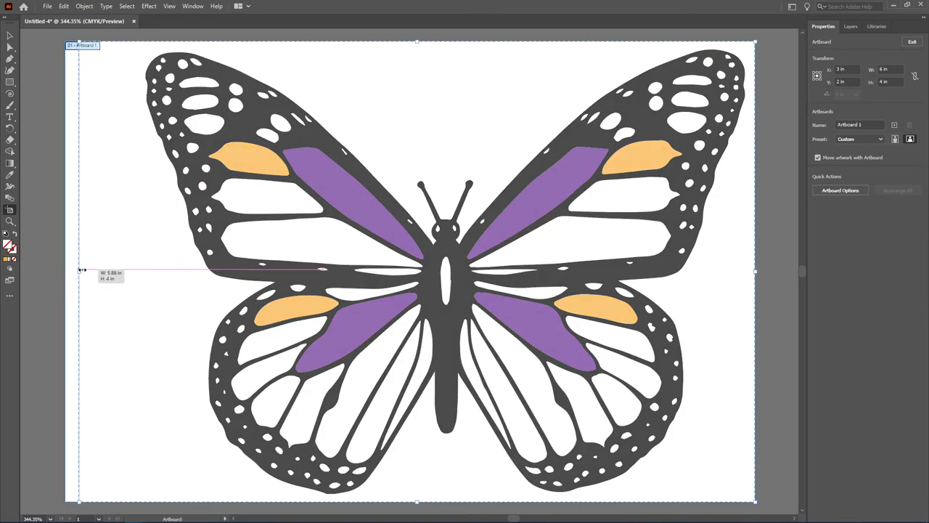
# Drag the artboard's left edge in to the butterfly, about 5.3 inches wide.
pyautogui.moveTo(82, 270); pyautogui.dragTo(140, 270)
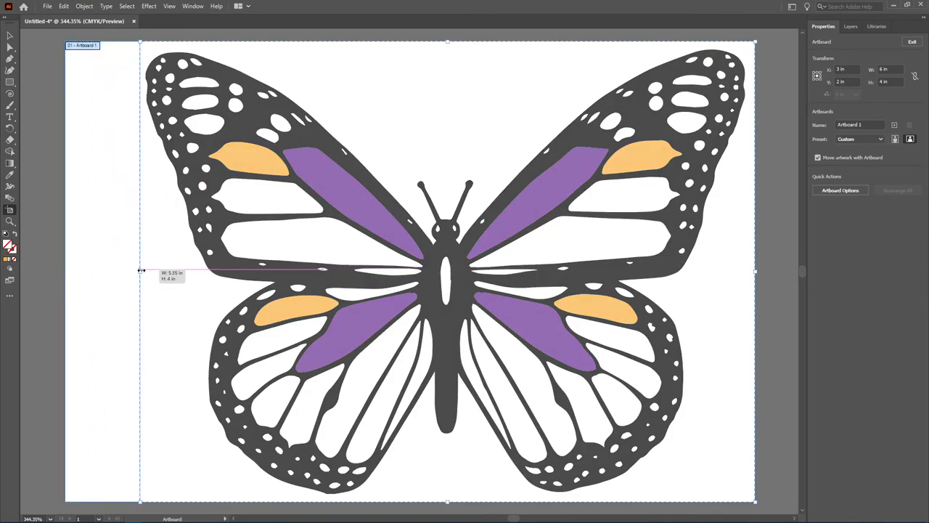
pyautogui.moveTo(141, 271); pyautogui.dragTo(137, 271)
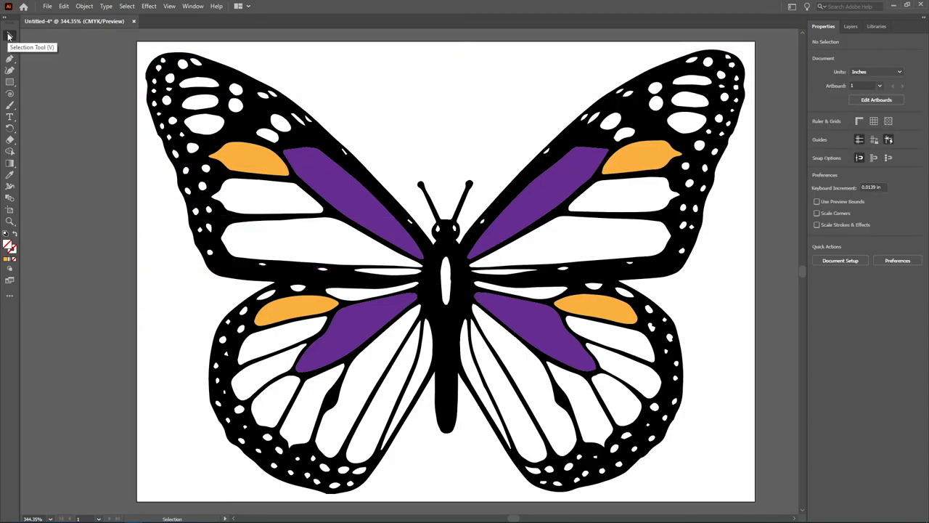
pyautogui.moveTo(750, 137)
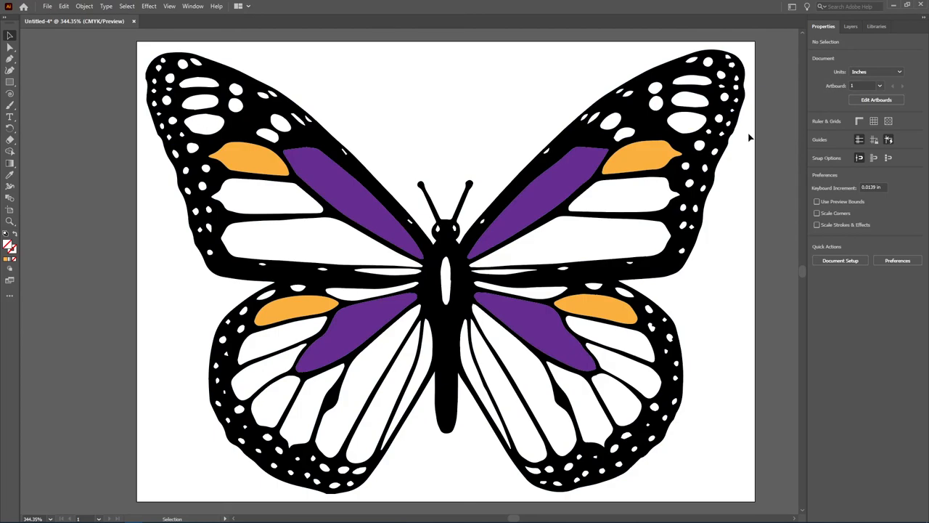
pyautogui.moveTo(757, 133)
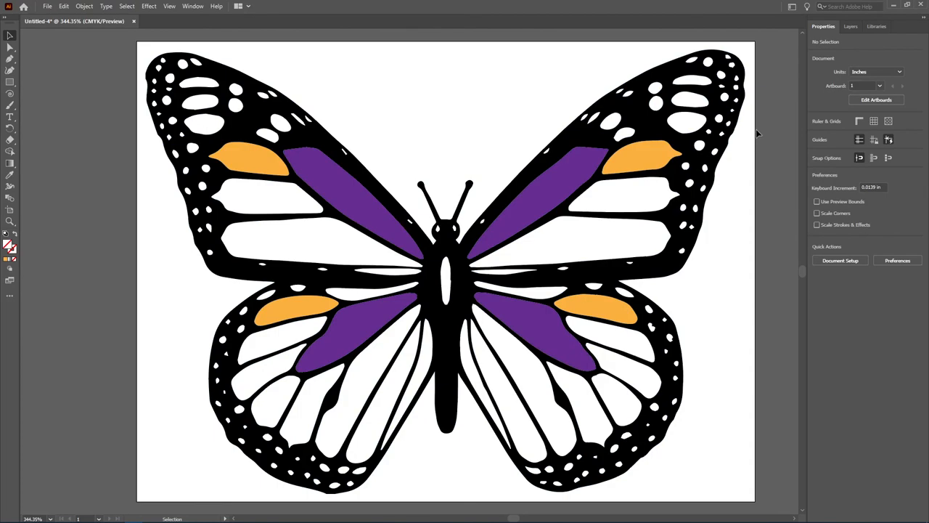
pyautogui.moveTo(755, 50)
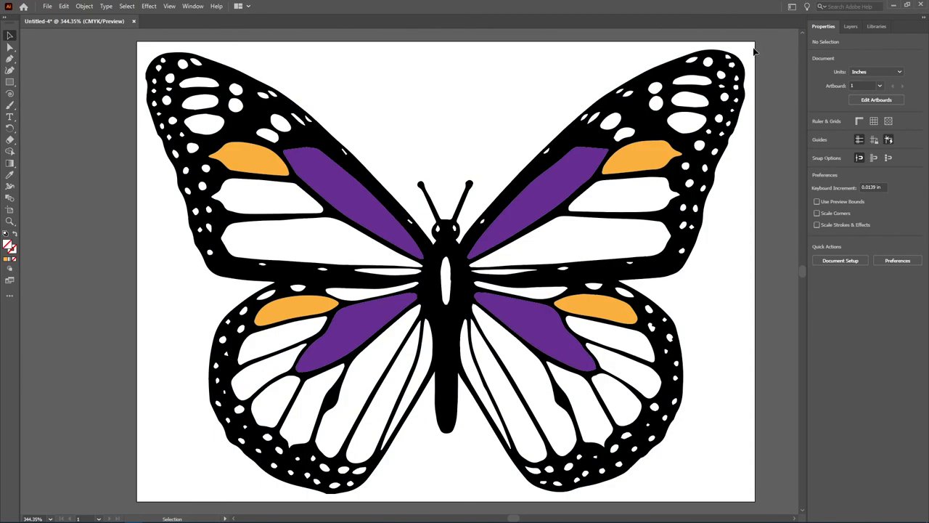